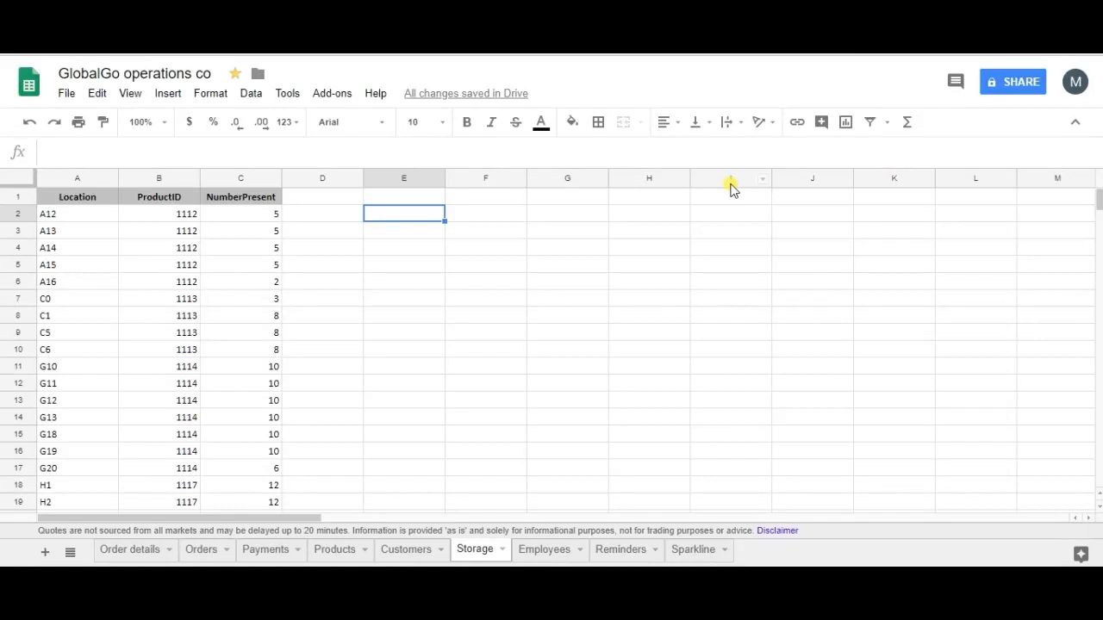
Select cell E1 on the Storage sheet to hold the transposed table.
left_click(404, 212)
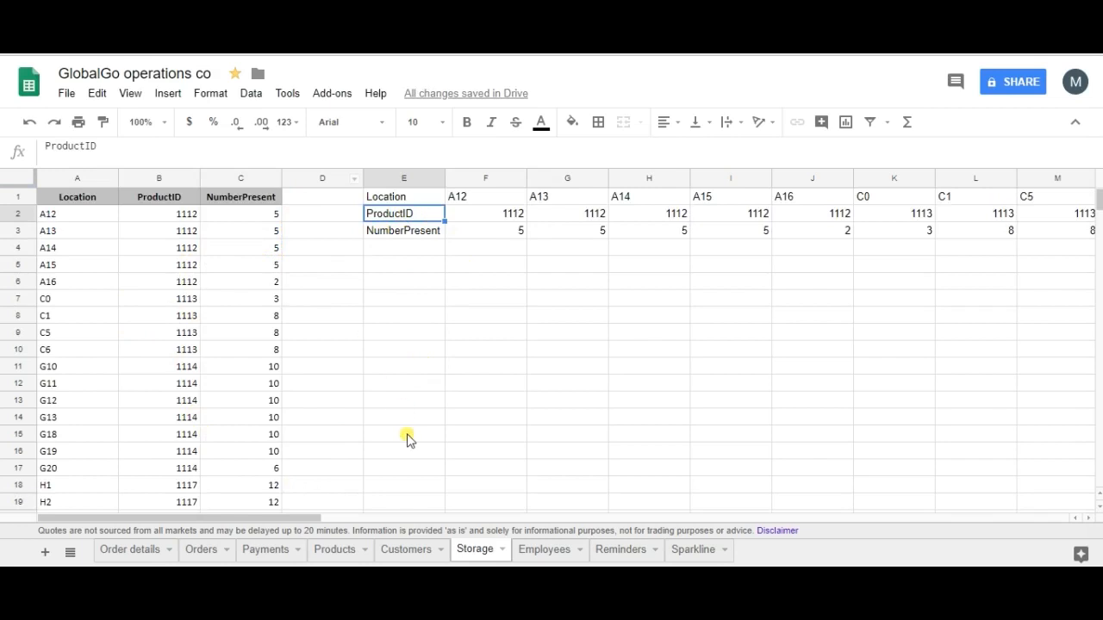
Enter =TRANSPOSE(A1:C32) in E1 to turn Location, ProductID and NumberPresent into rows.
type("=TRANSPOSE(A1:C32)")
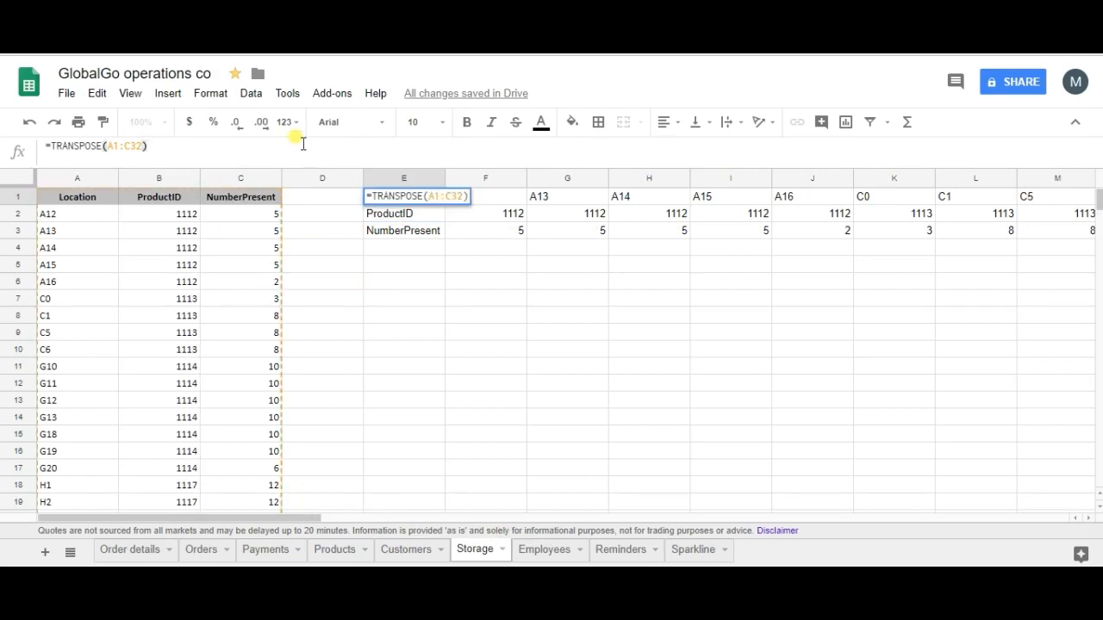